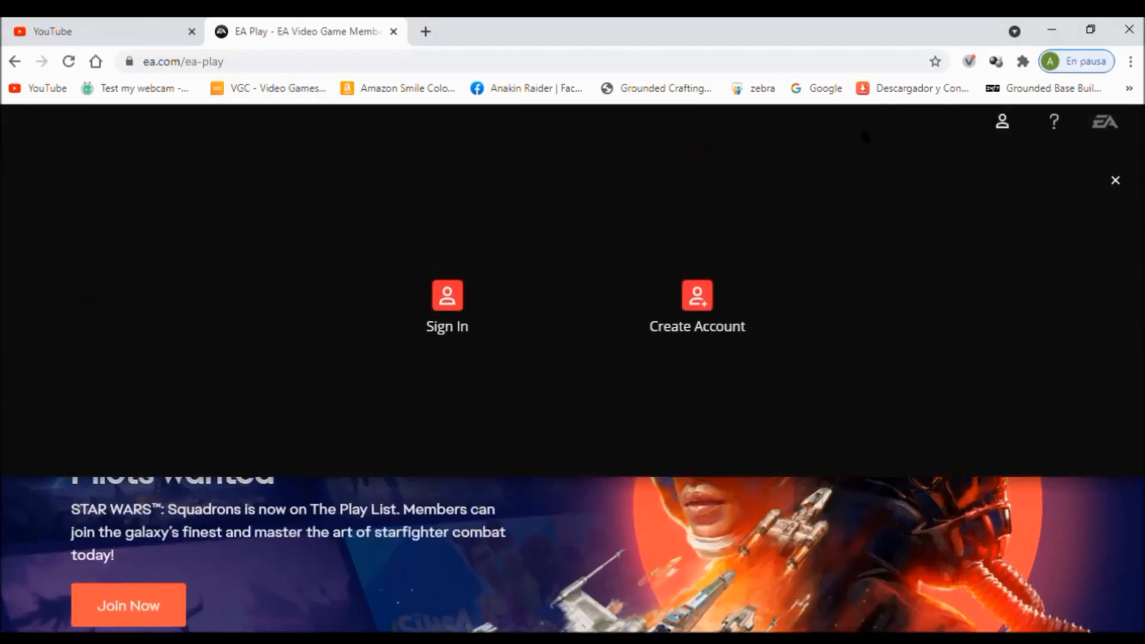
Log in to the EA account with the saved email and password
click(446, 302)
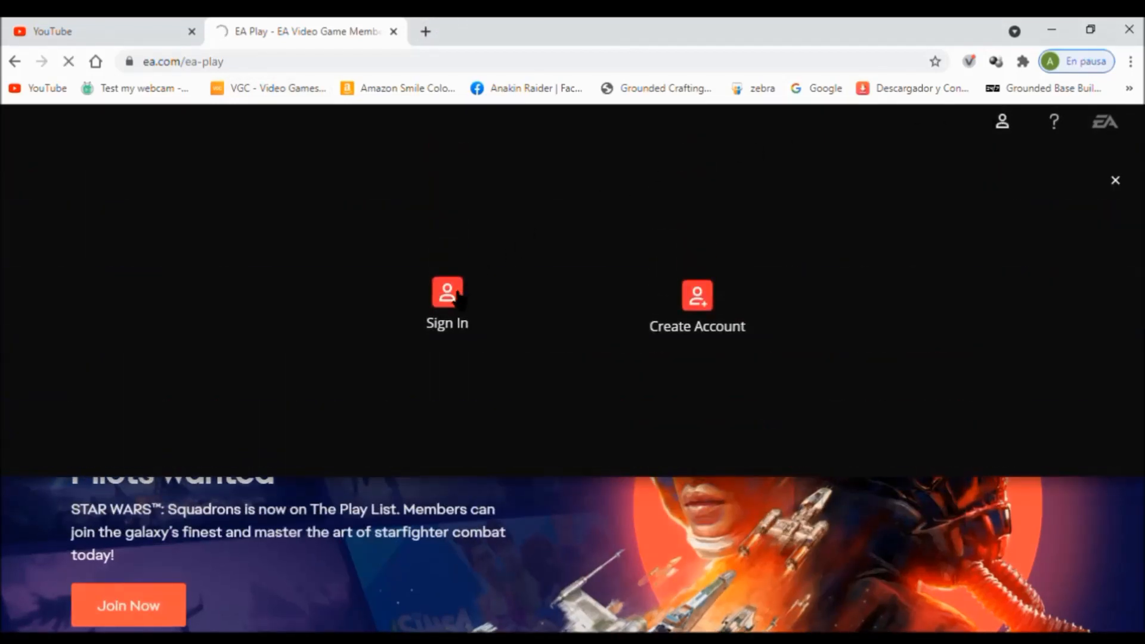
click(447, 303)
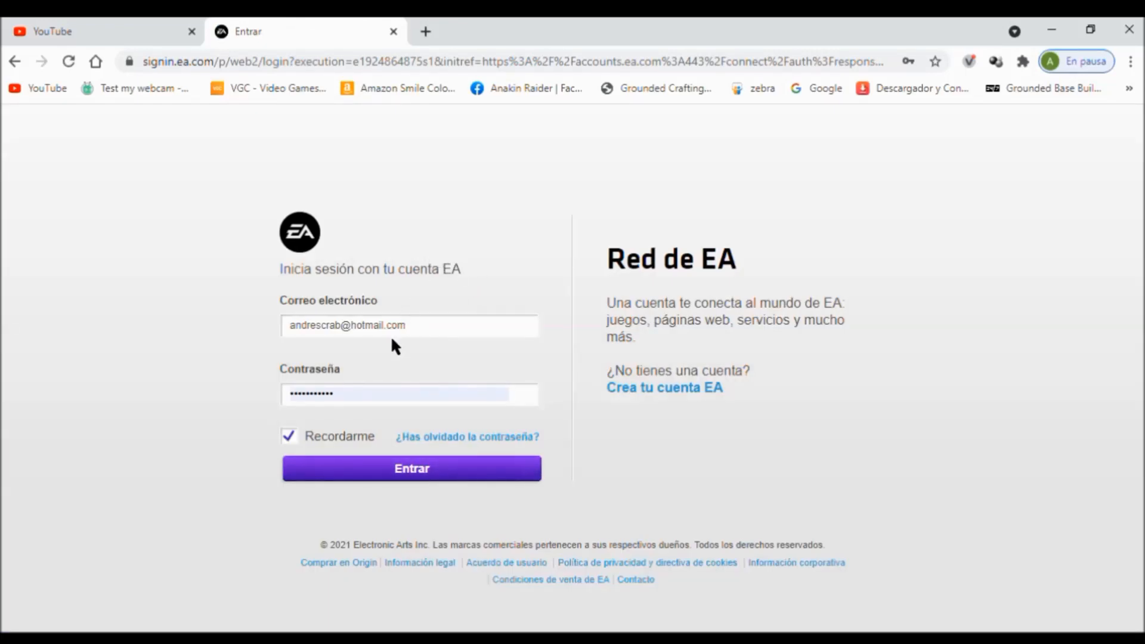
mouse_move(380, 427)
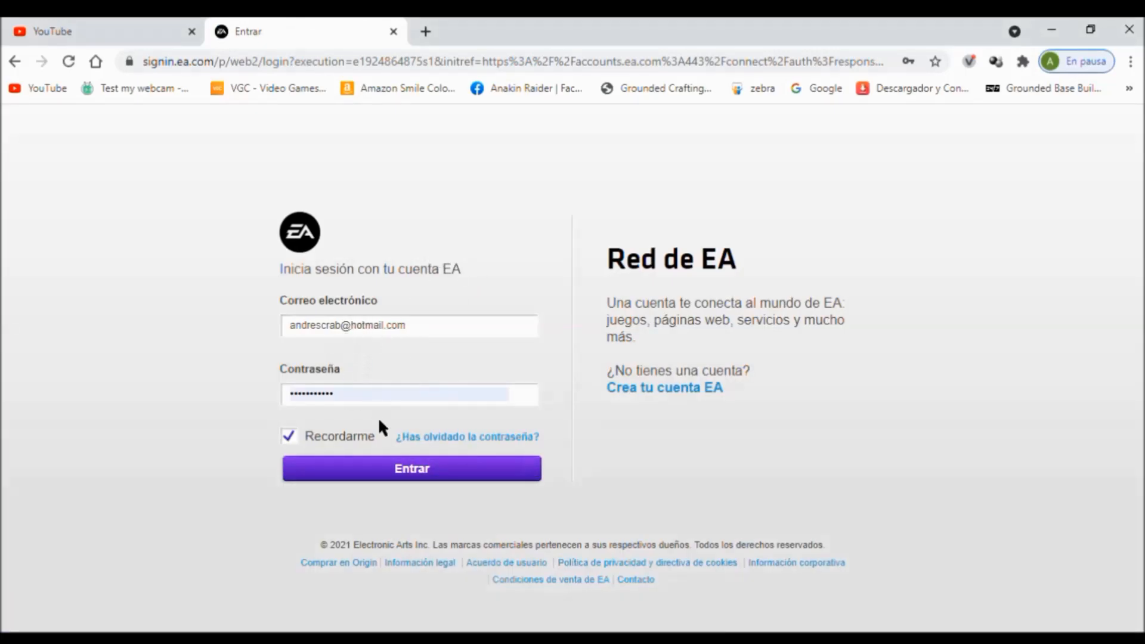
click(411, 468)
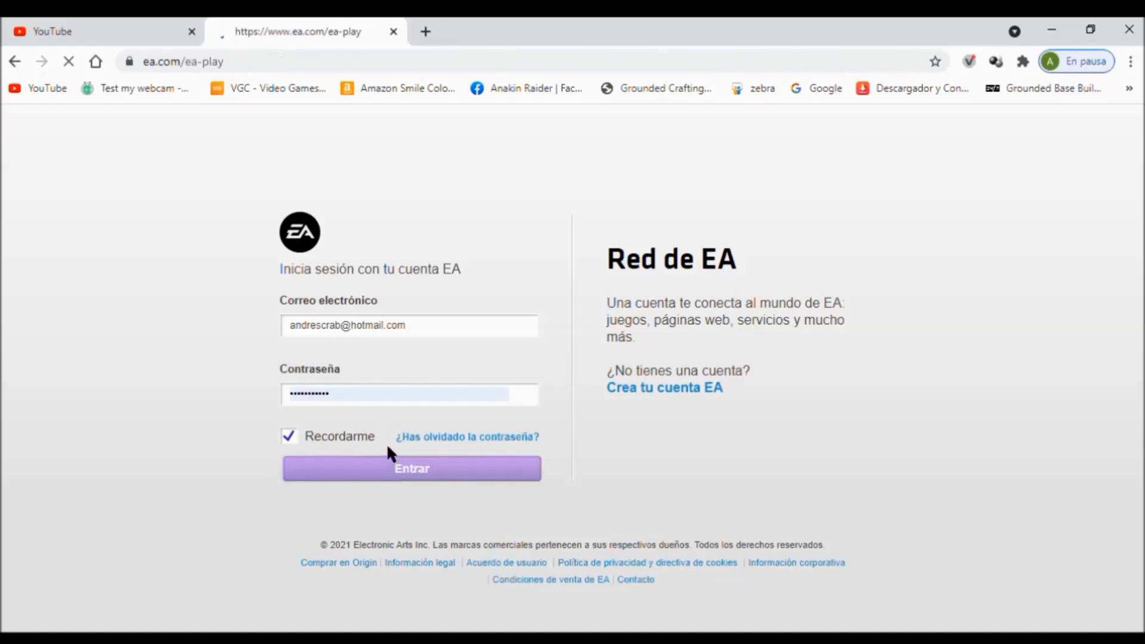
Go to Account Settings from the profile avatar menu
click(411, 468)
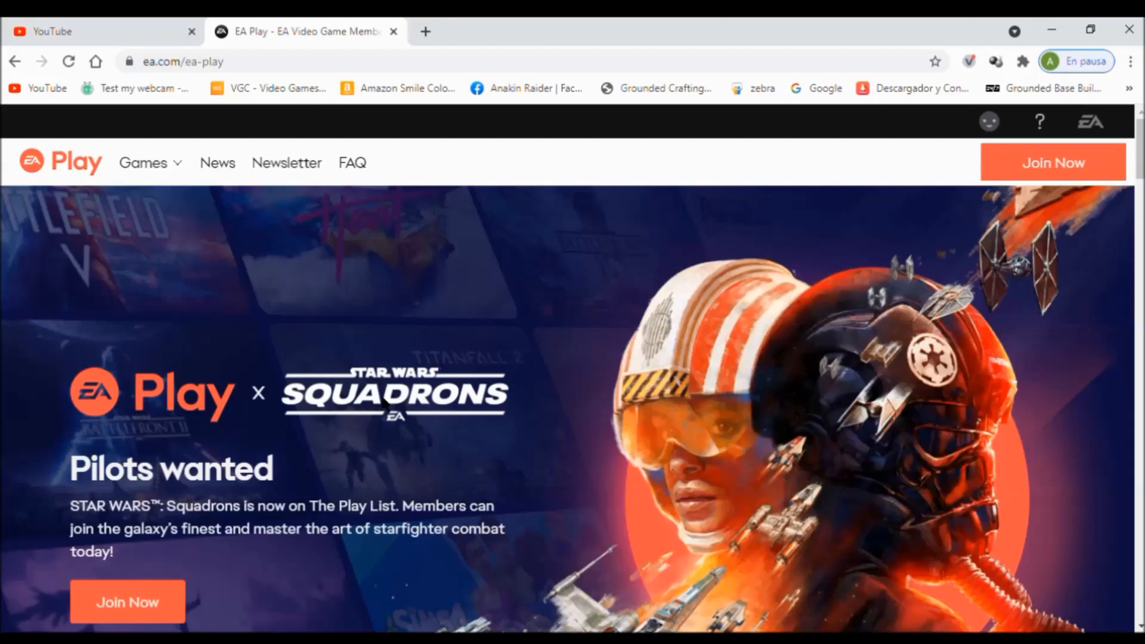
mouse_move(1005, 130)
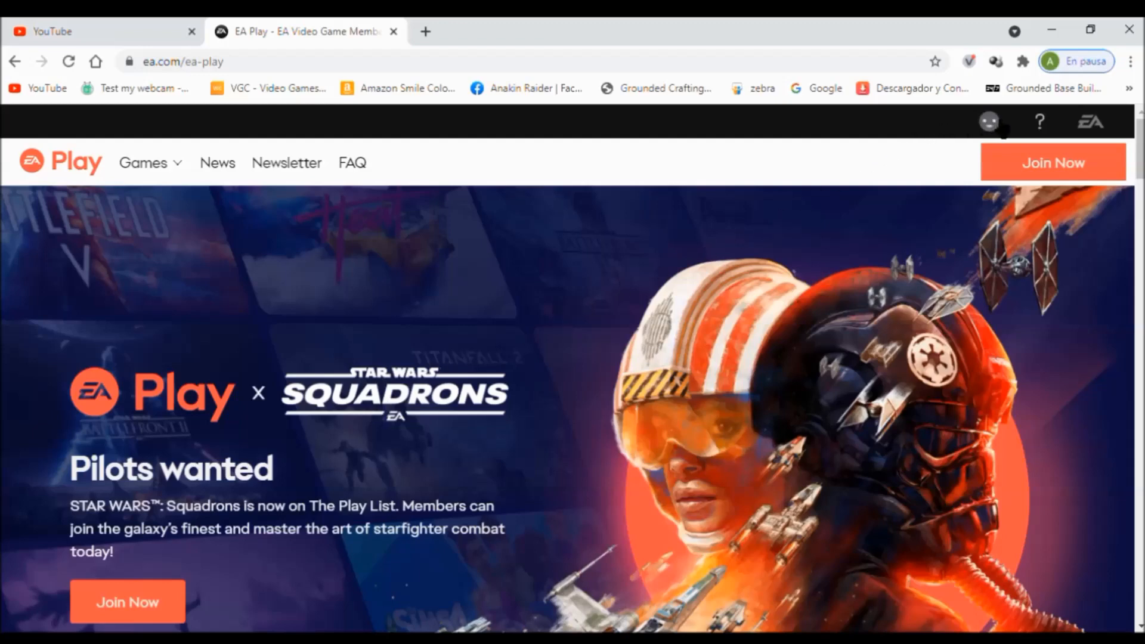
click(989, 122)
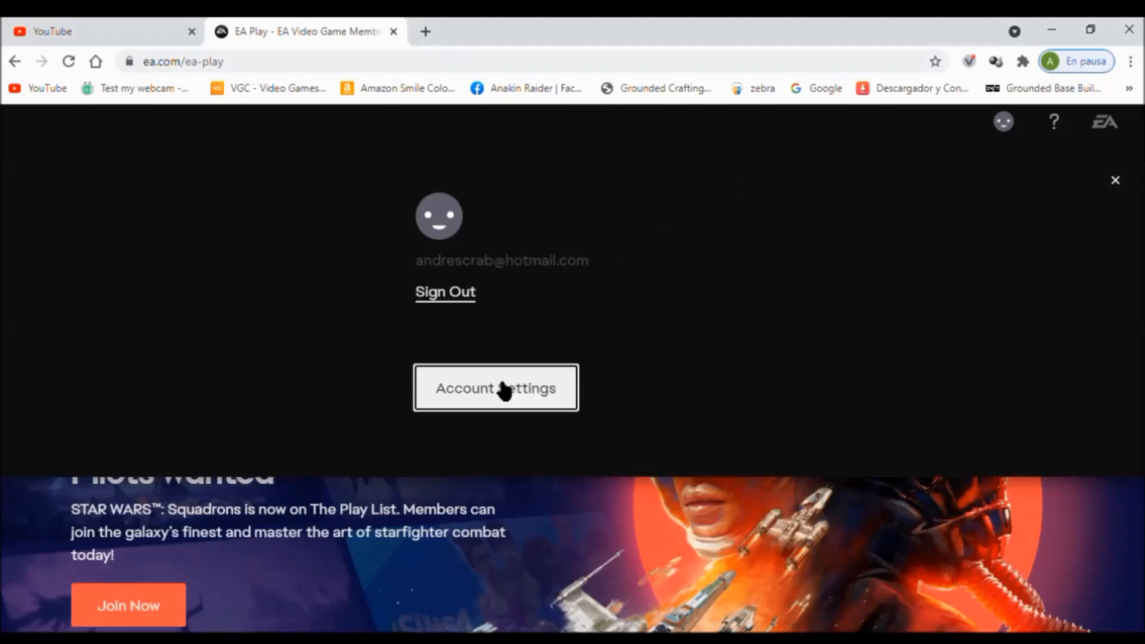
click(495, 388)
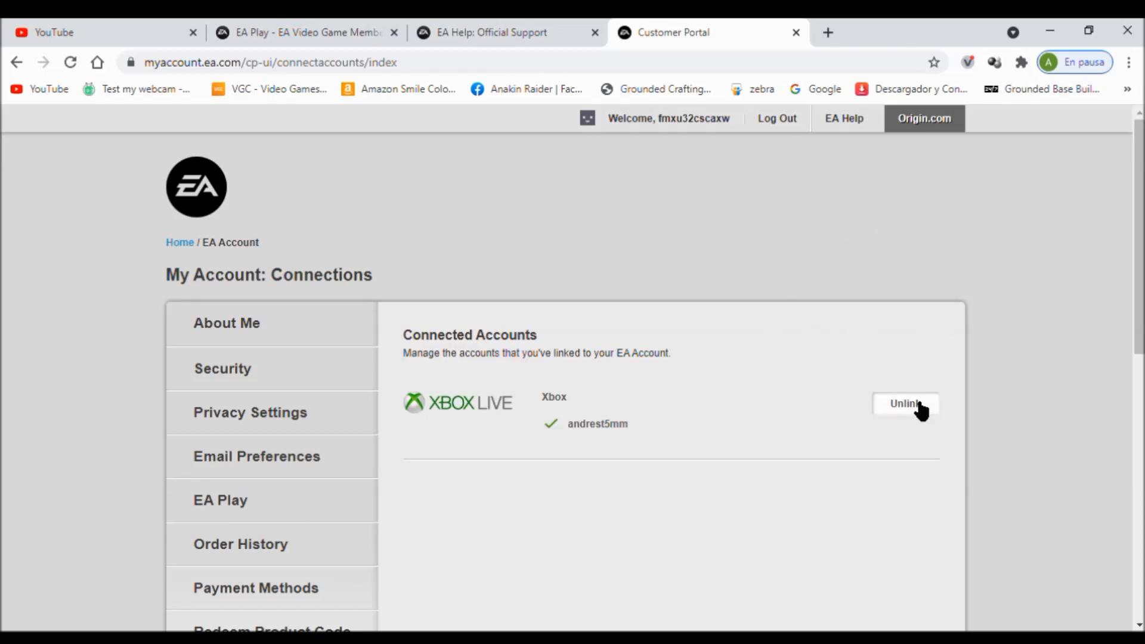
Choose Unlink for the Xbox Live entry on the Connections page
click(904, 403)
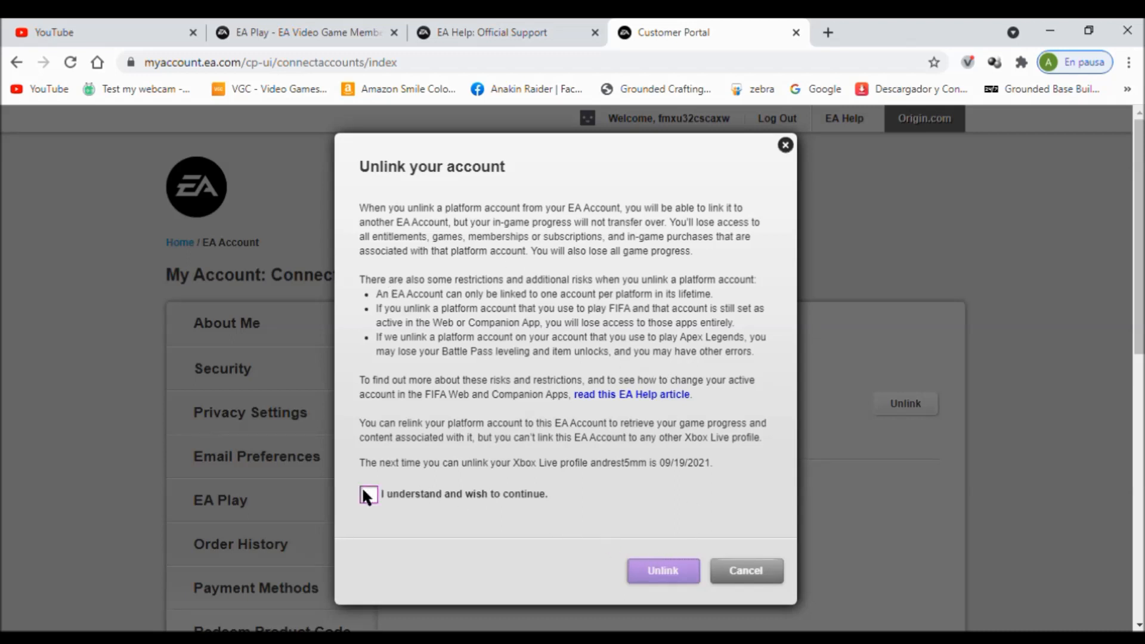
Tick 'I understand and wish to continue.' in the unlink warning
click(368, 495)
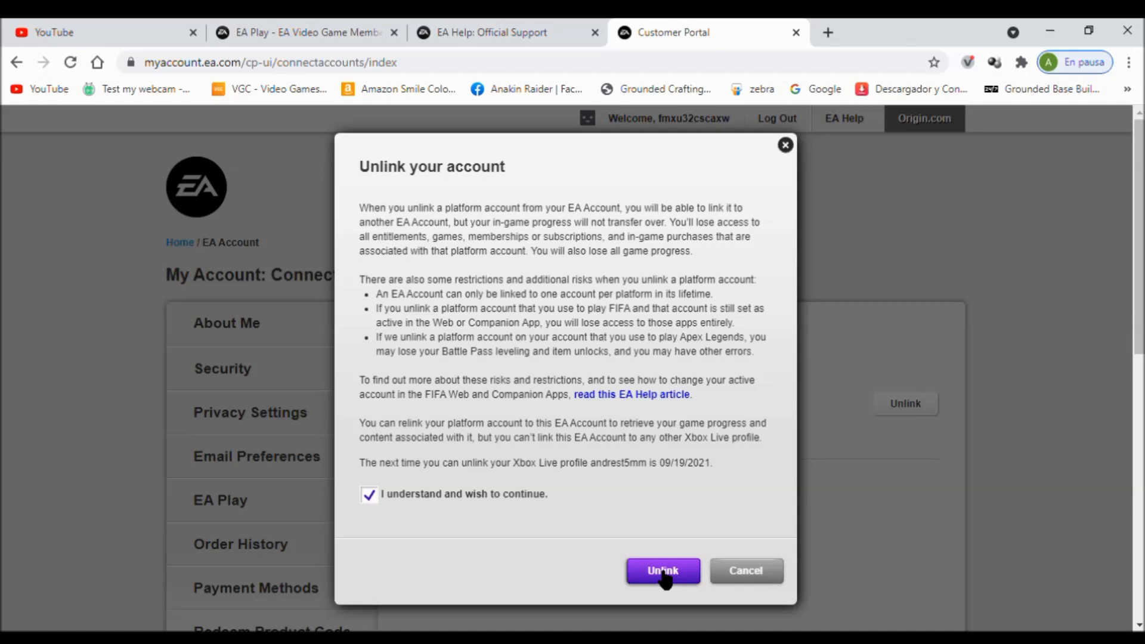
mouse_move(683, 531)
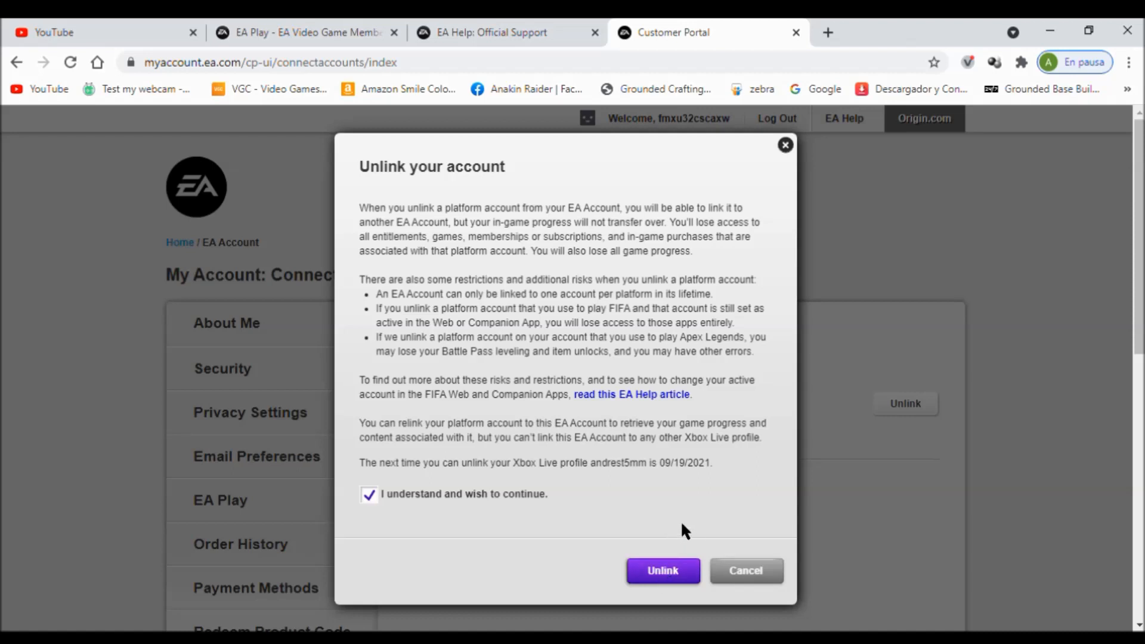